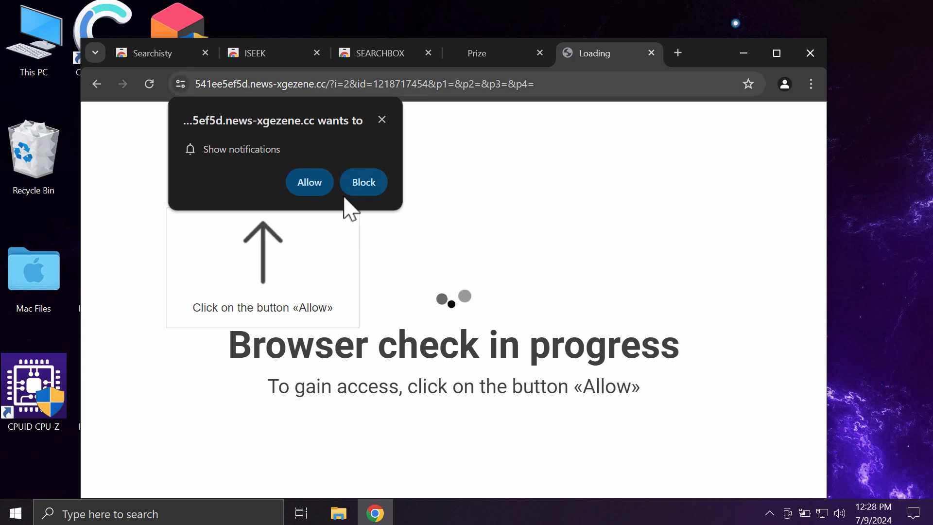
Allow 541ee5ef5d.news-xgezene.cc notifications, then close Combo Cleaner's 'Threat blocked' alert.
{"action": "left_click", "coordinate": [309, 181]}
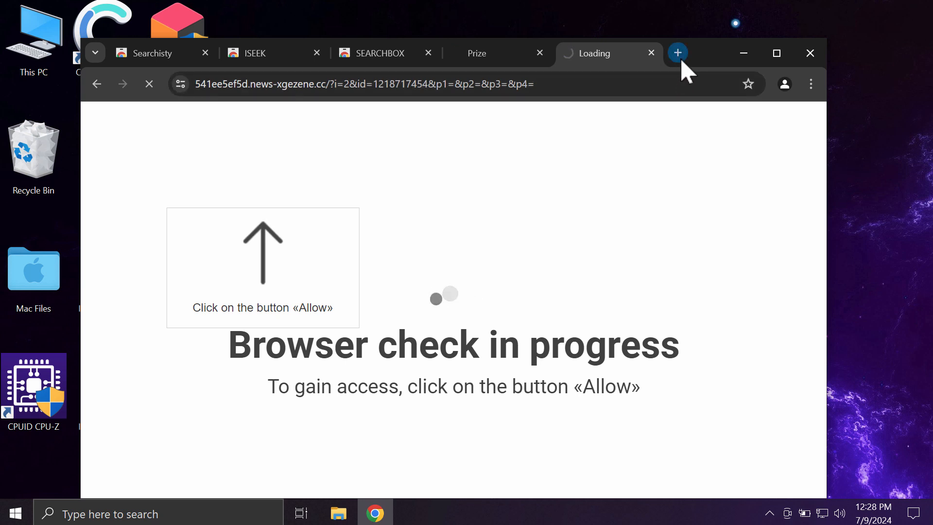
{"action": "mouse_move", "coordinate": [677, 52]}
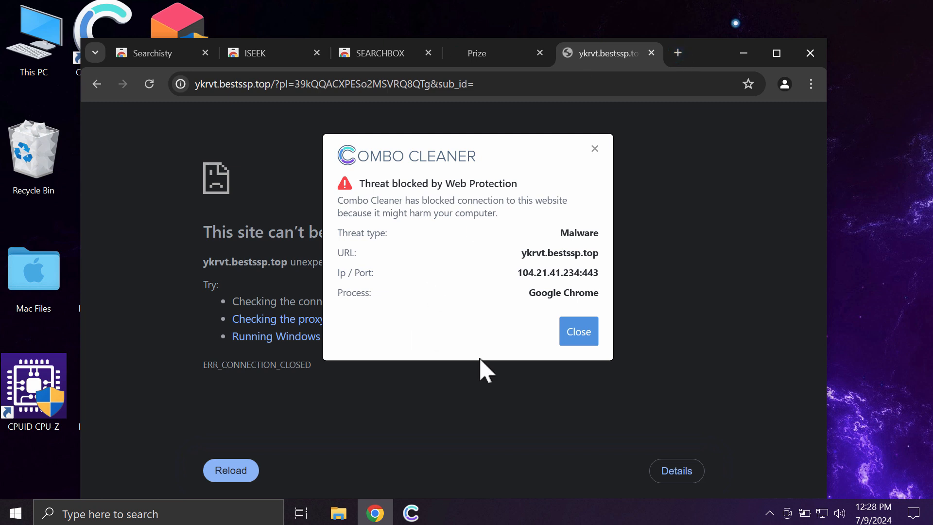
{"action": "left_click", "coordinate": [577, 331]}
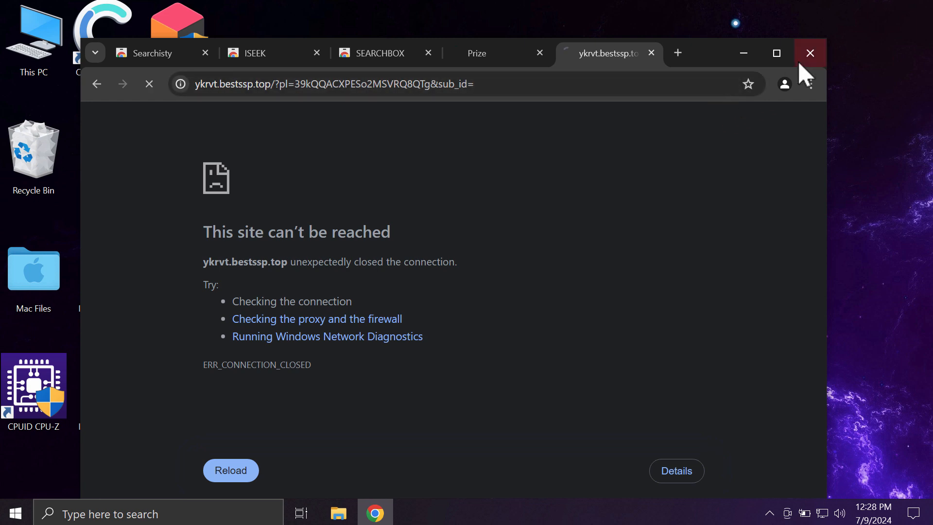
In Site settings > Notifications, remove news-xgezene.cc from 'Allowed to send notifications'.
{"action": "left_click", "coordinate": [811, 84]}
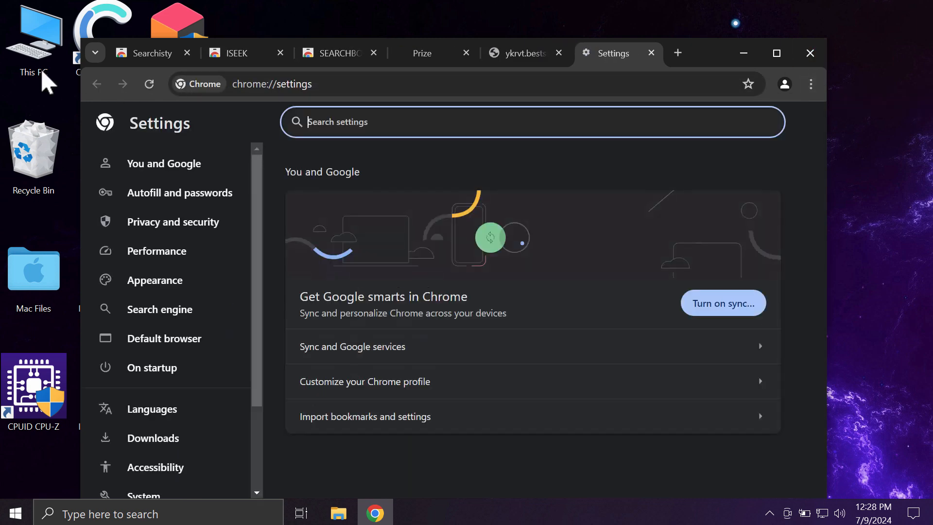
{"action": "left_click", "coordinate": [173, 222]}
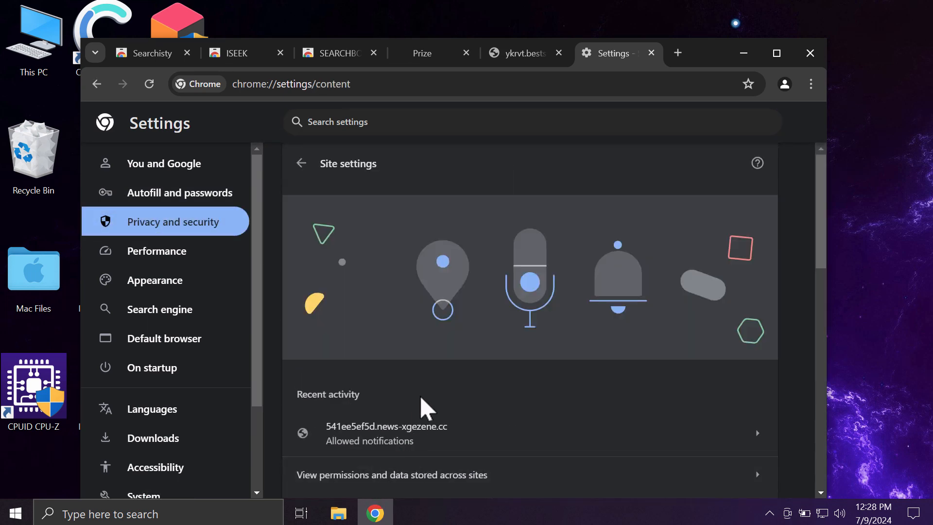
{"action": "scroll", "scroll_direction": "down", "scroll_amount": 3}
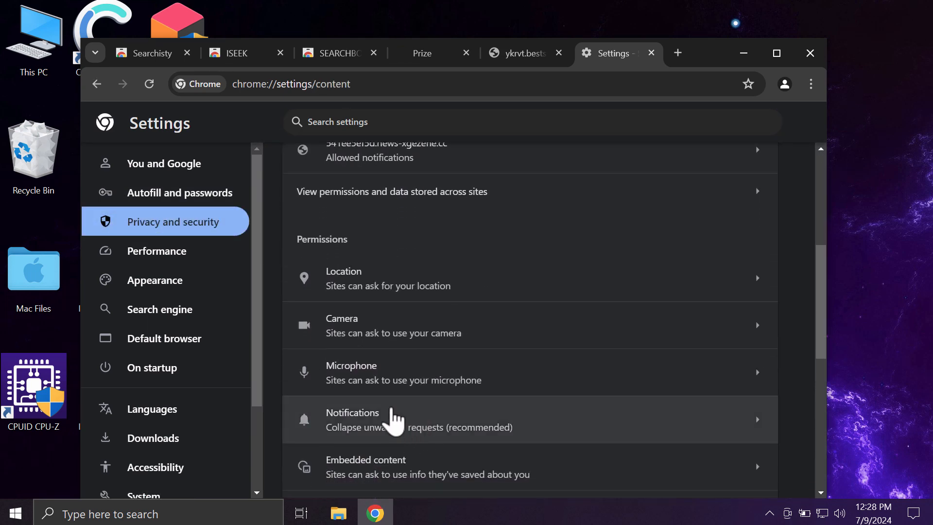
{"action": "left_click", "coordinate": [352, 418]}
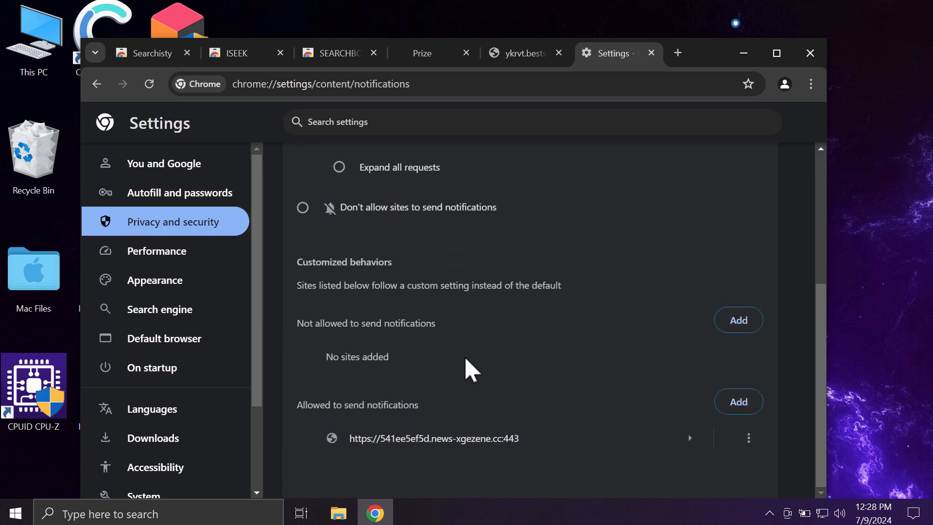
{"action": "mouse_move", "coordinate": [688, 455]}
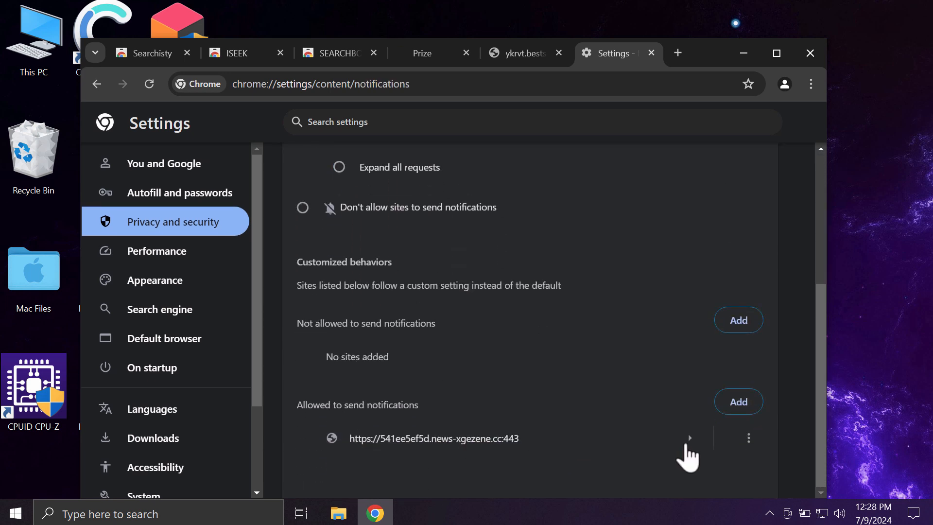
{"action": "left_click", "coordinate": [748, 438]}
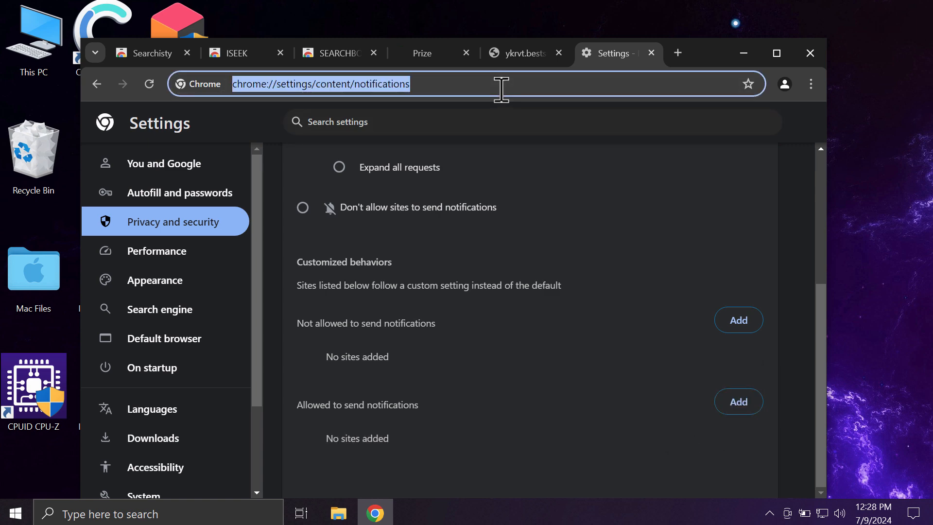
Go to combocleaner.com, then minimize Chrome to show the desktop.
{"action": "type", "text": "combocleaner.com"}
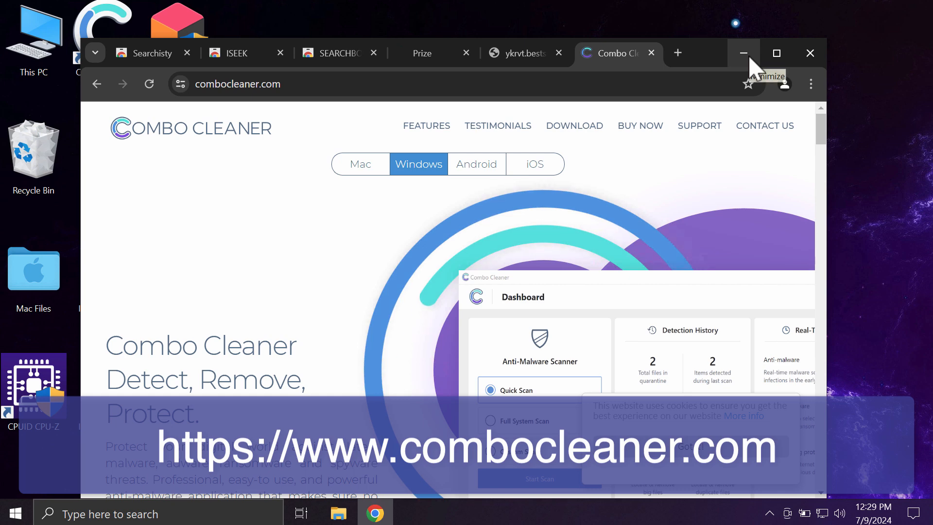
{"action": "left_click", "coordinate": [743, 53]}
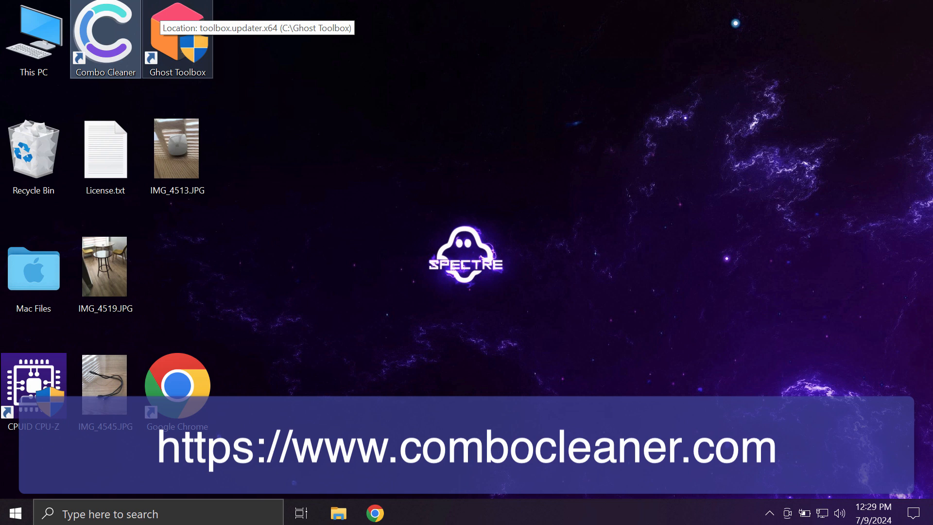
Launch Combo Cleaner from its desktop shortcut with Quick Scan selected.
{"action": "double_click", "coordinate": [105, 39]}
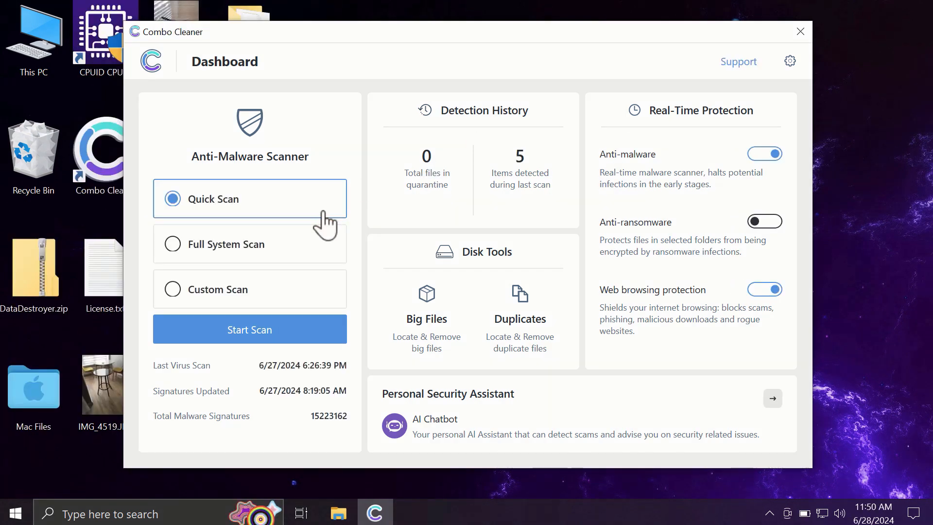
{"action": "mouse_move", "coordinate": [258, 243]}
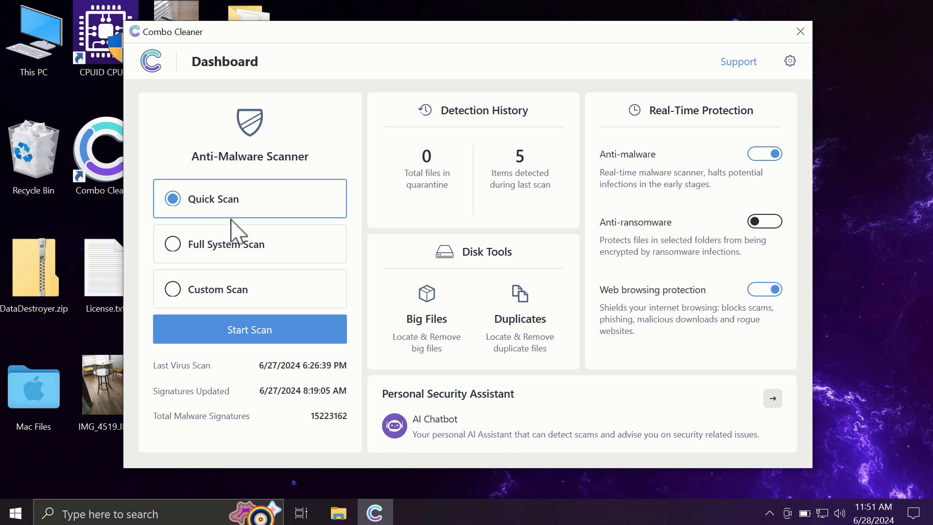
{"action": "mouse_move", "coordinate": [320, 177]}
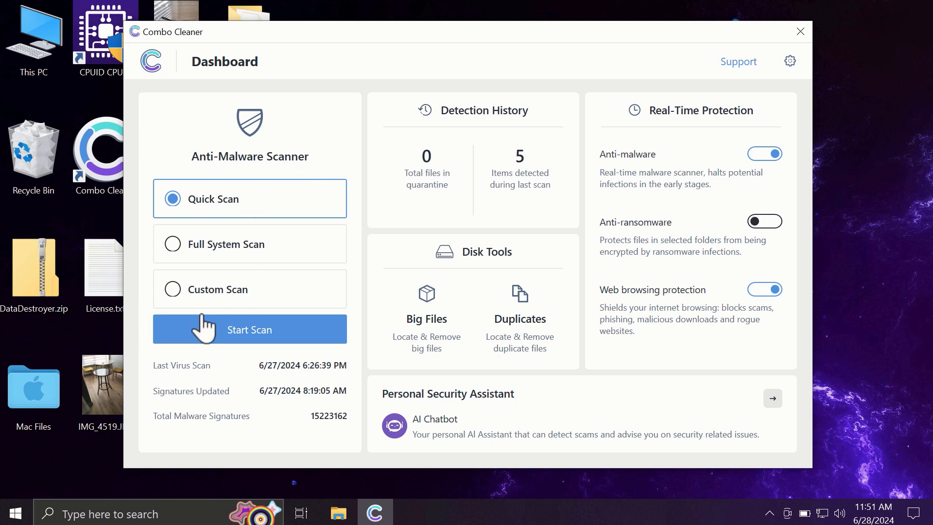
{"action": "mouse_move", "coordinate": [211, 314]}
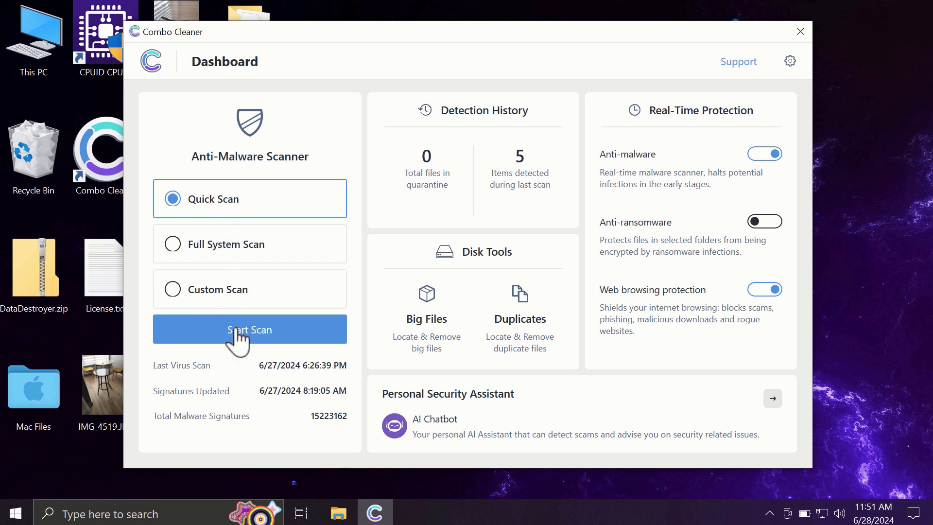
Start the Quick Scan from the dashboard.
{"action": "left_click", "coordinate": [250, 330]}
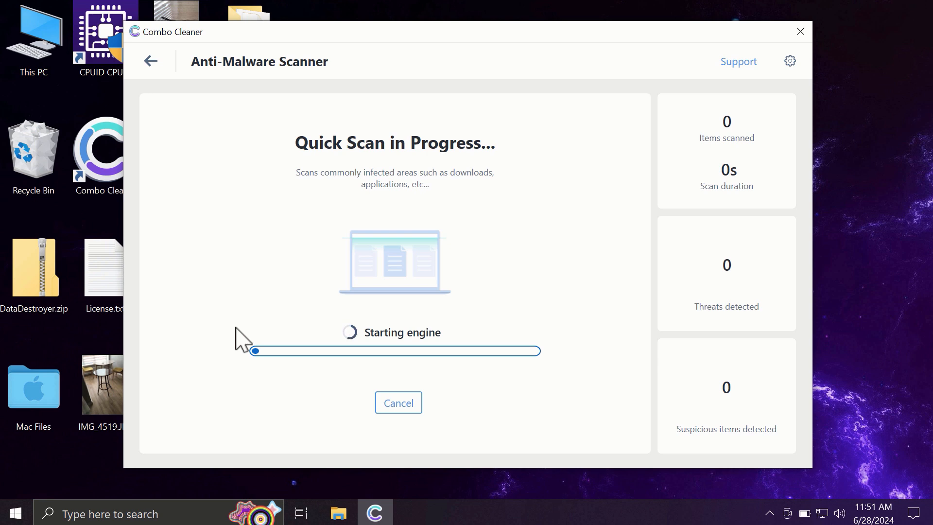
{"action": "mouse_move", "coordinate": [241, 267]}
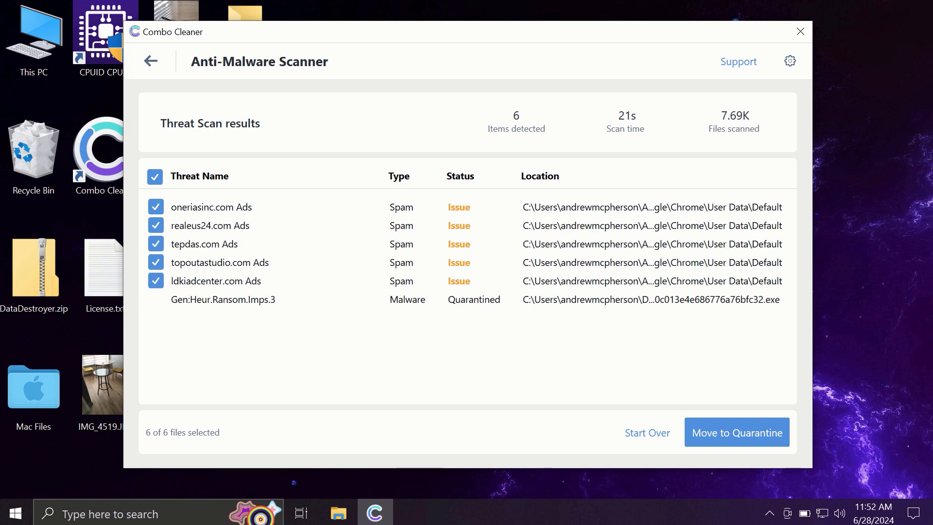
{"action": "mouse_move", "coordinate": [152, 61]}
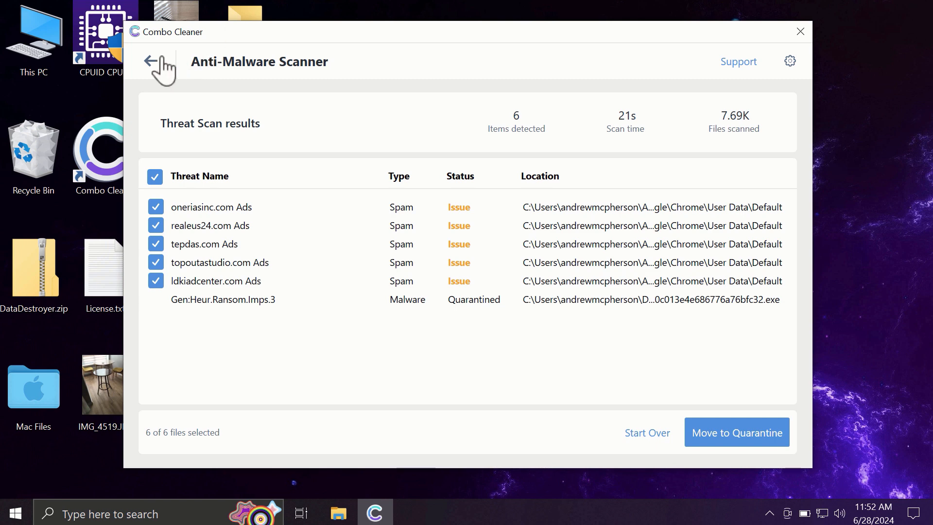
Return from the six-item Threat Scan results to the dashboard showing 6 detected.
{"action": "left_click", "coordinate": [159, 61]}
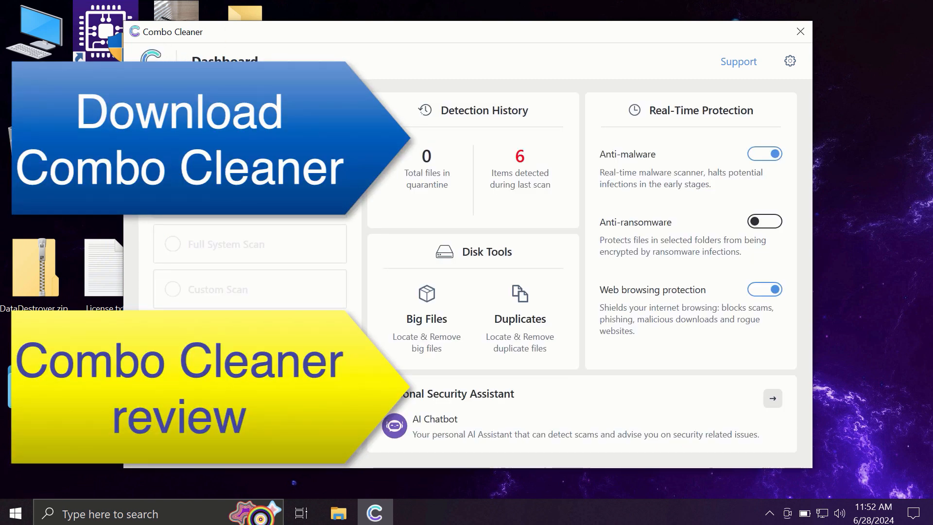